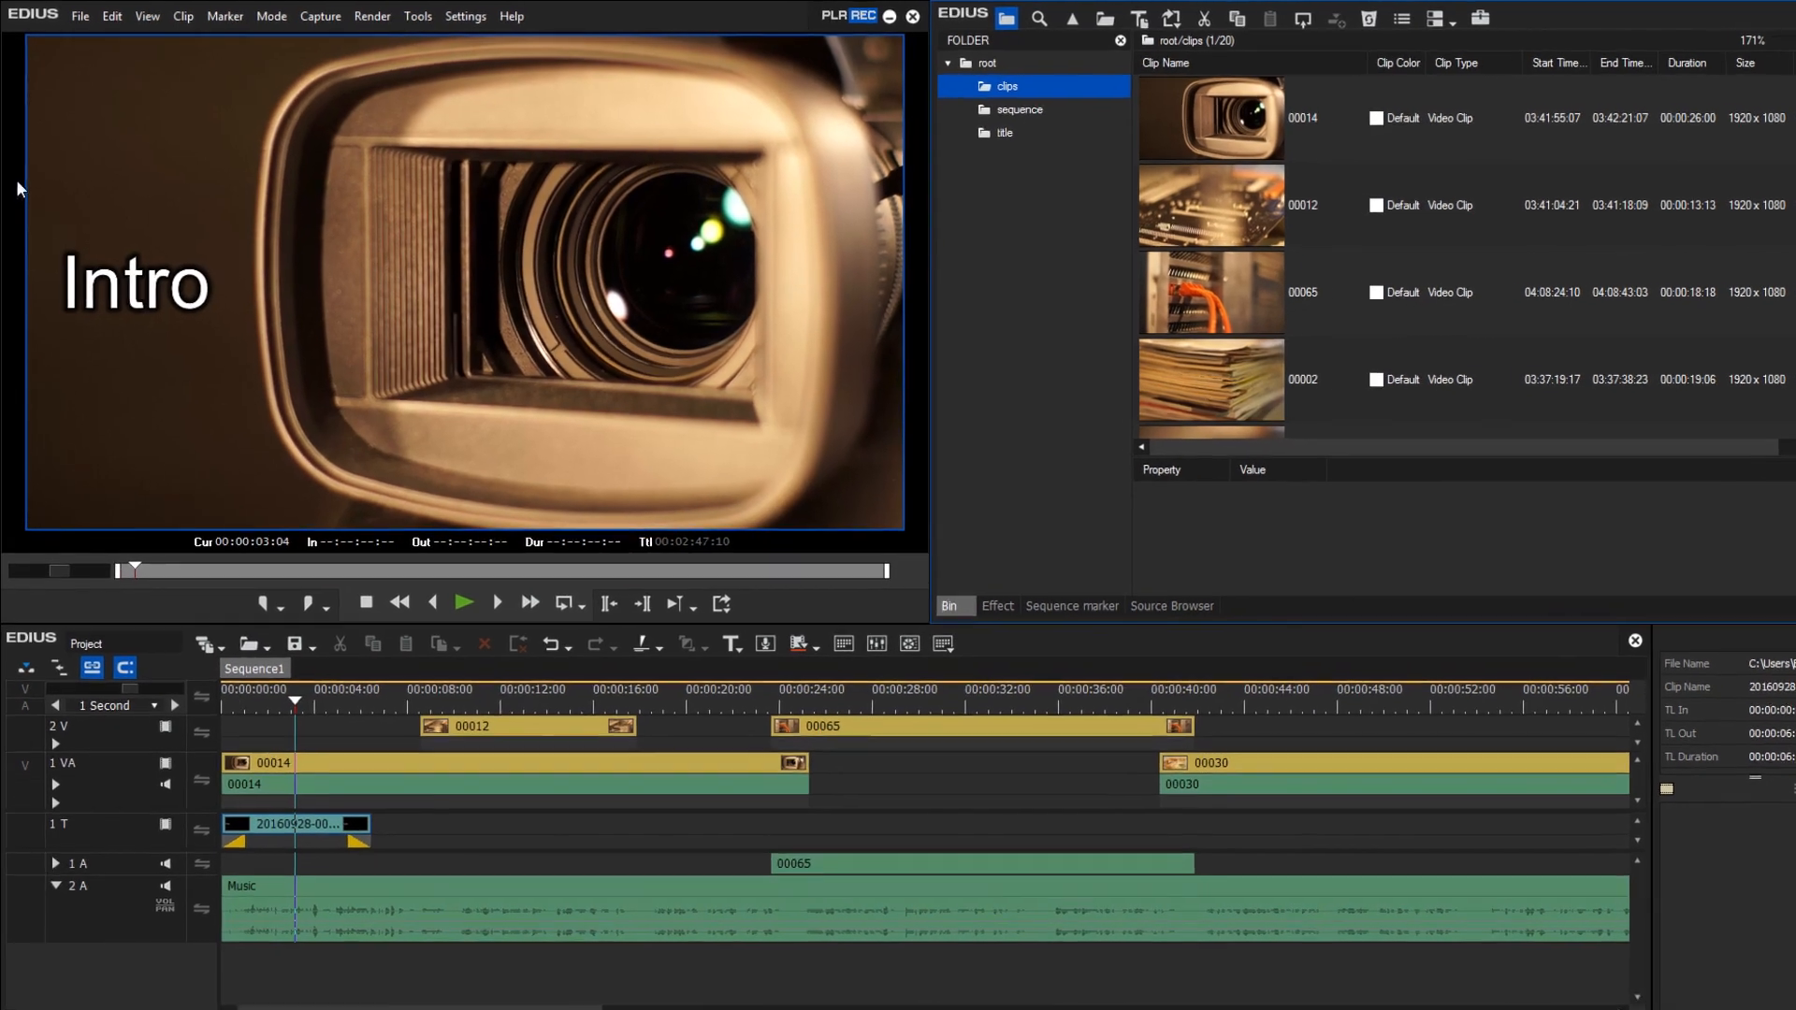
# Show the File menu commands, revealing Save As Template
pyautogui.click(90, 17)
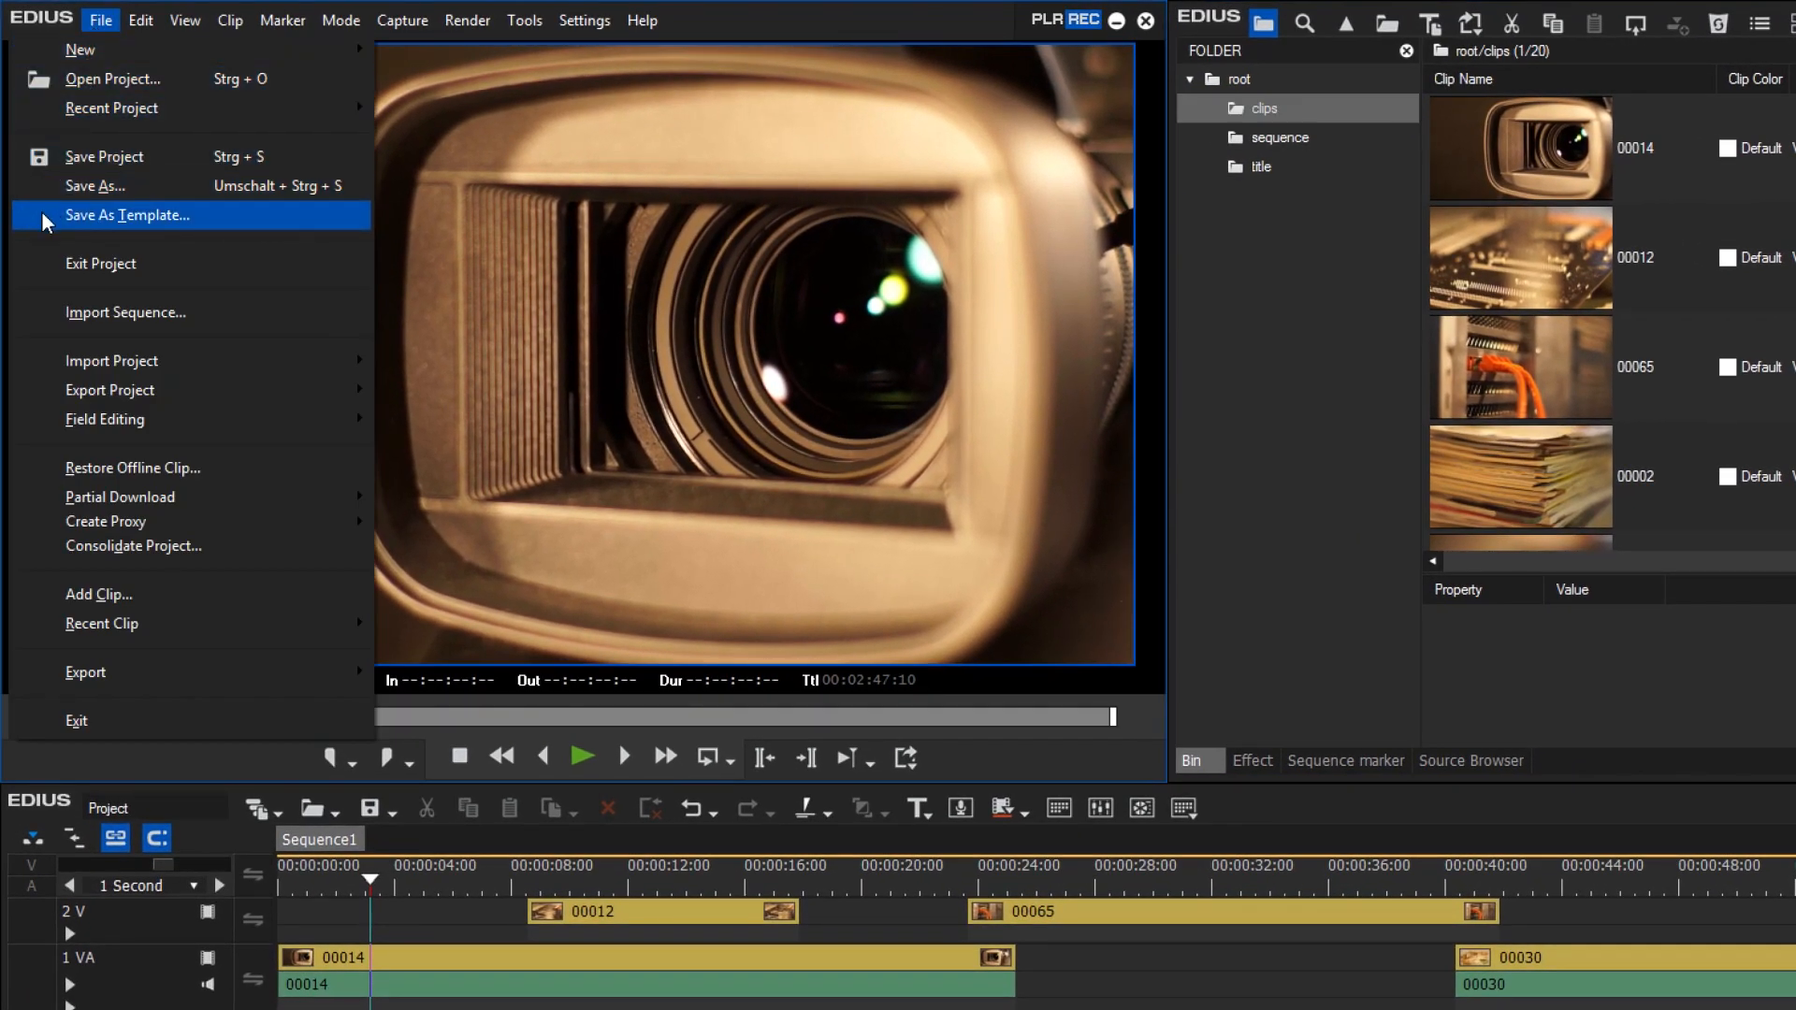
# Save the project as a template named 'Project Template' in the Project Templates folder
pyautogui.click(127, 215)
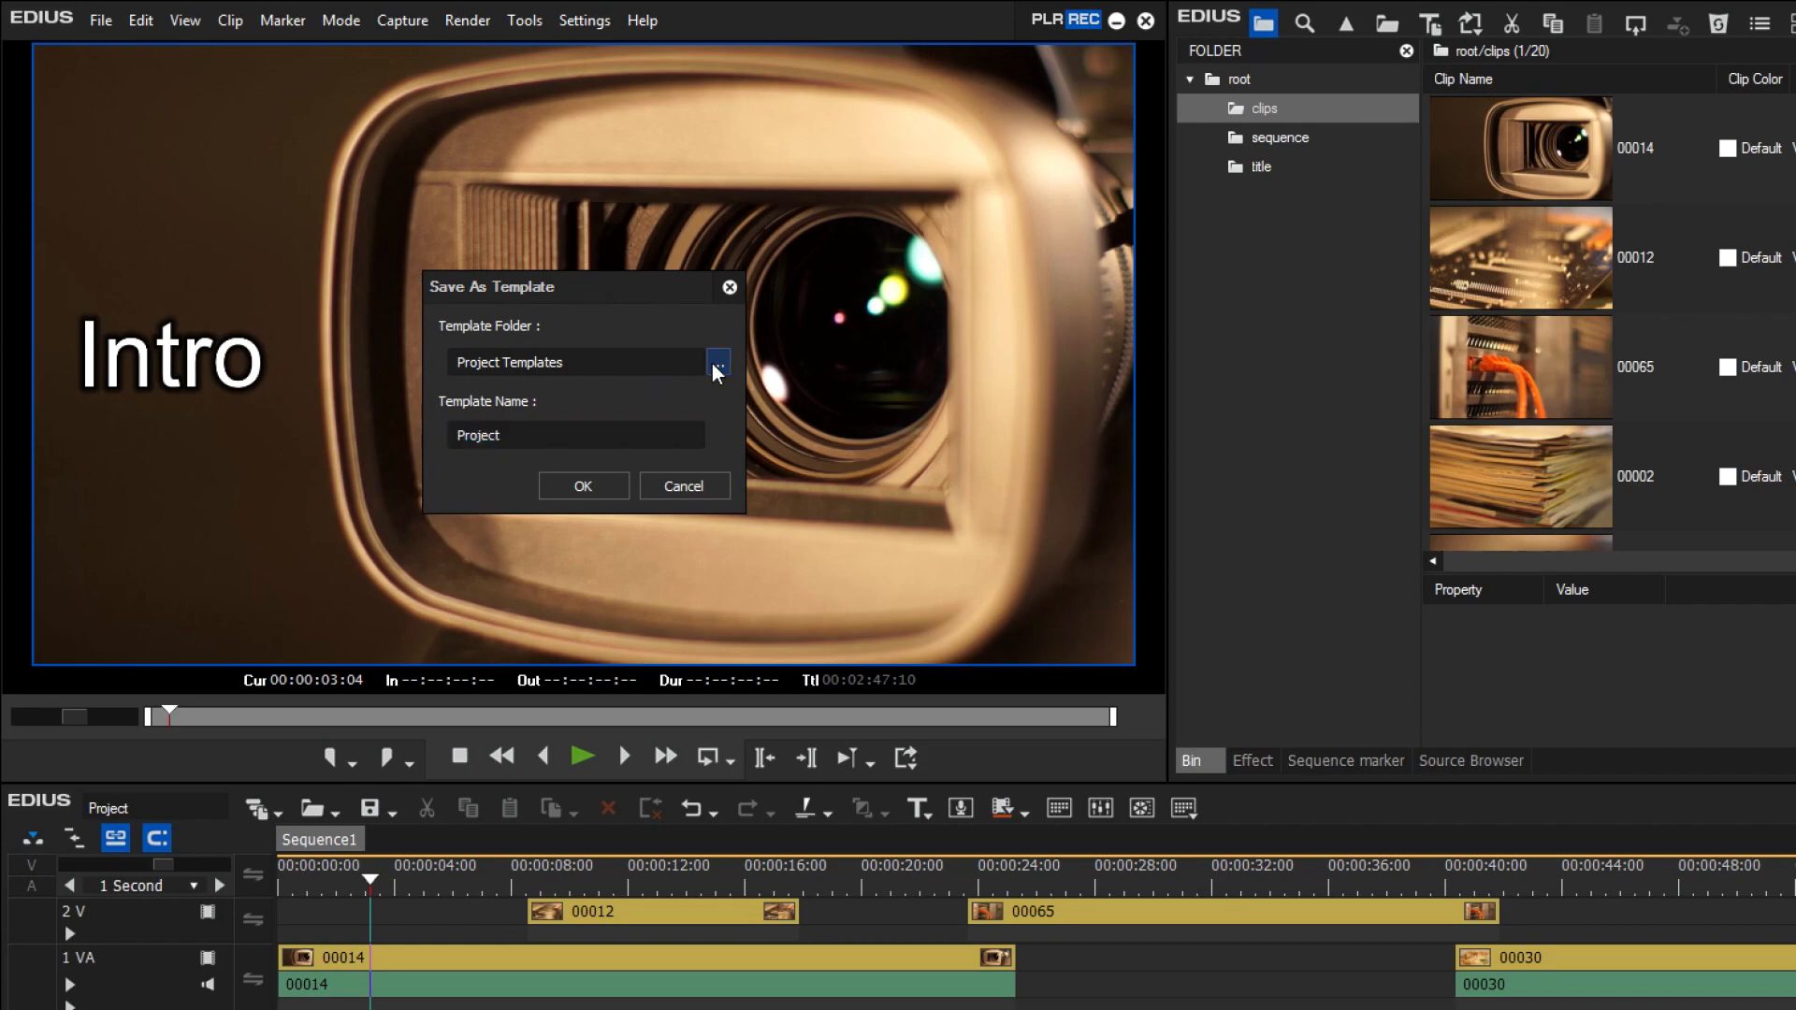
pyautogui.click(718, 363)
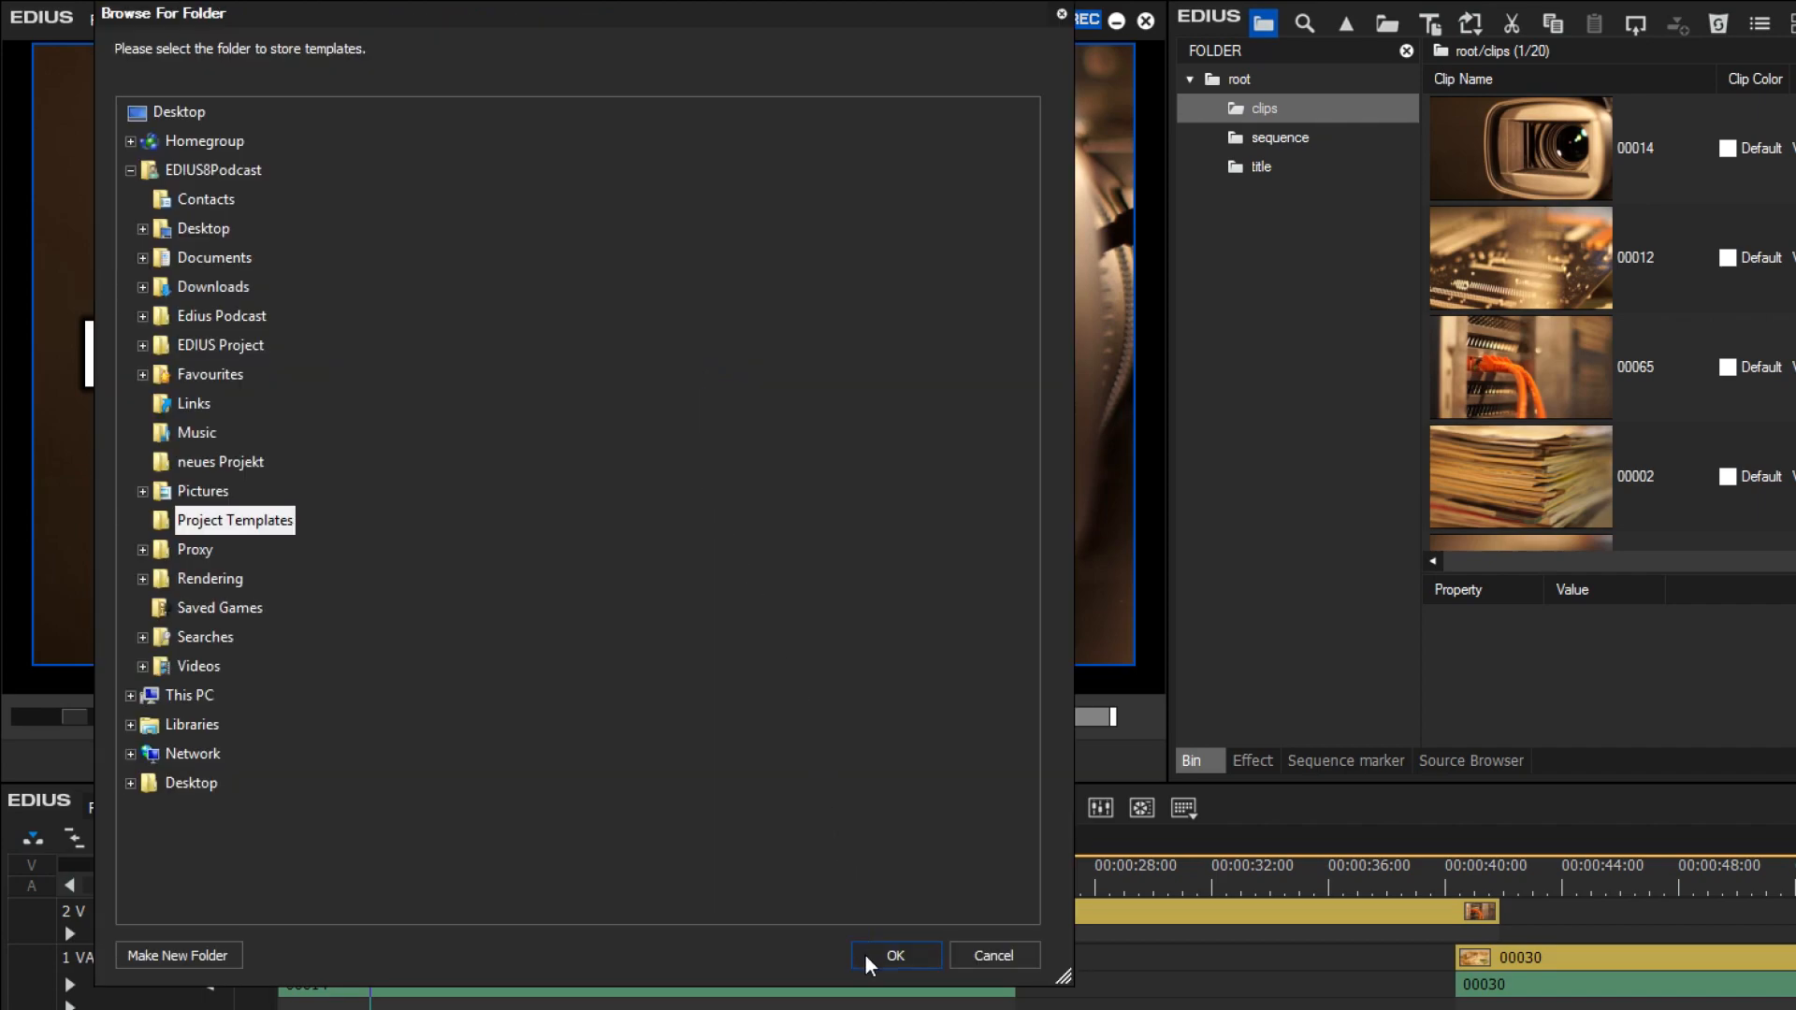
pyautogui.click(894, 954)
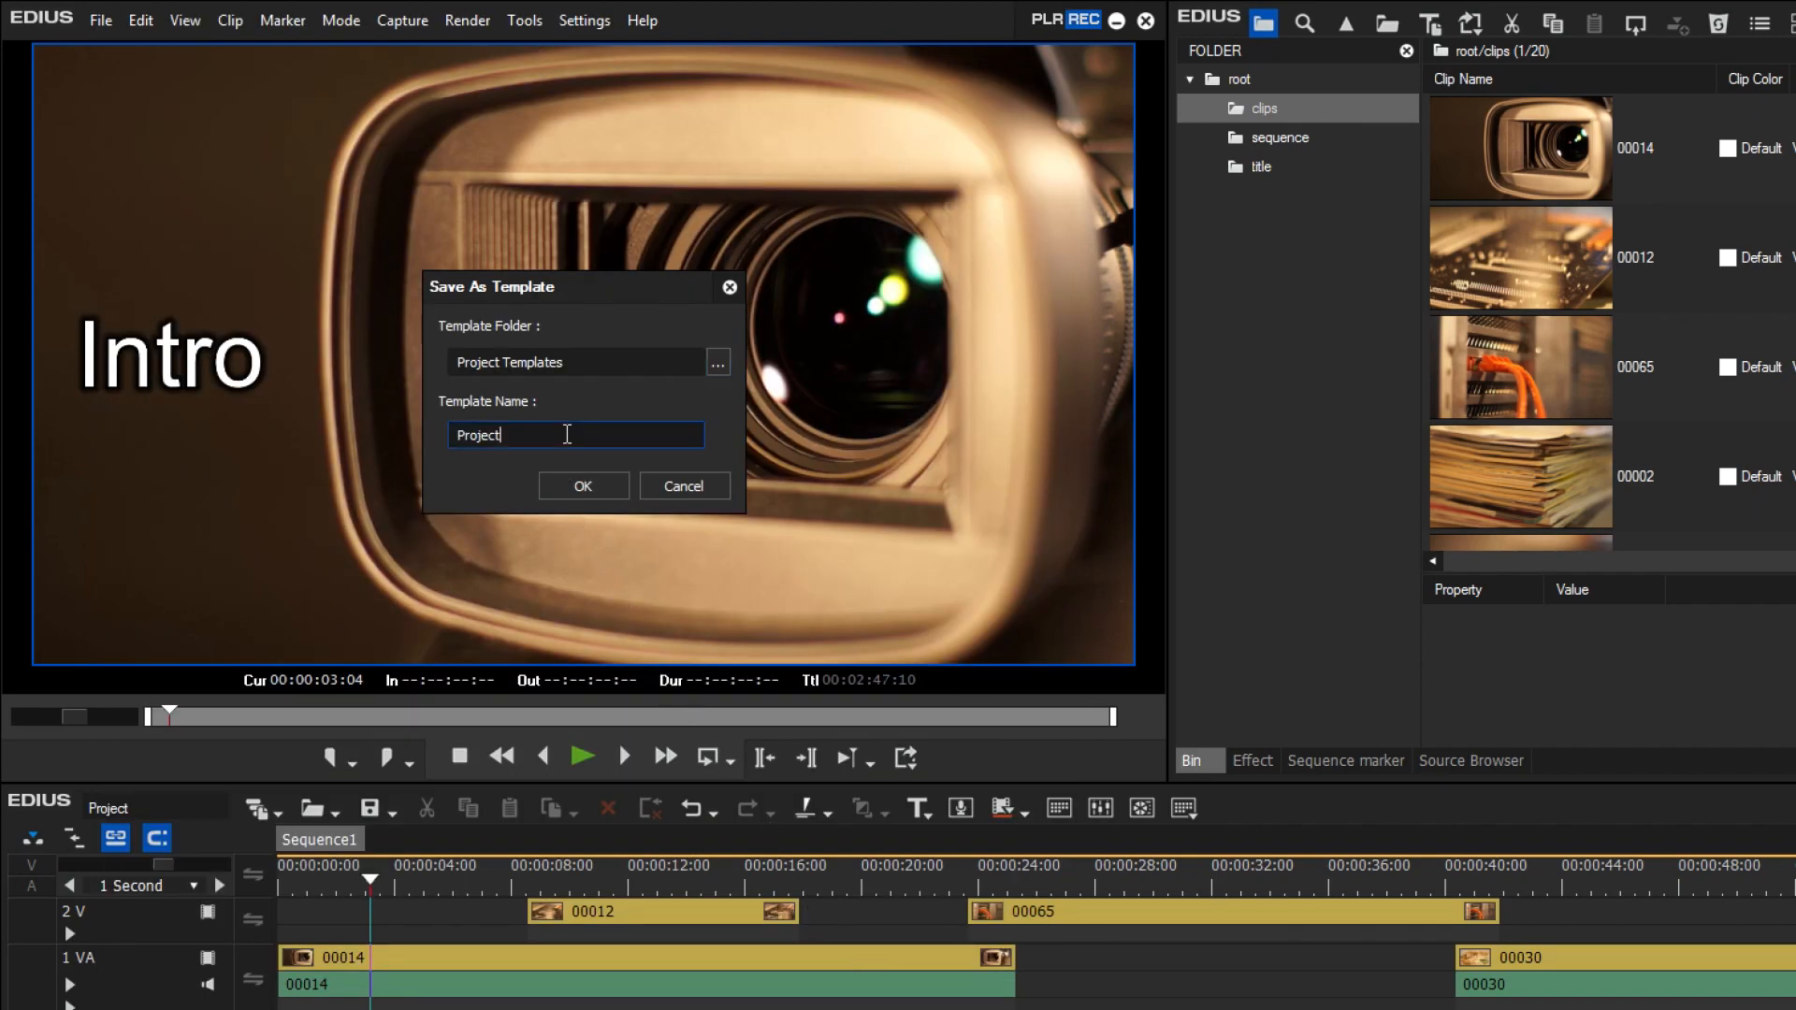
pyautogui.write('Template')
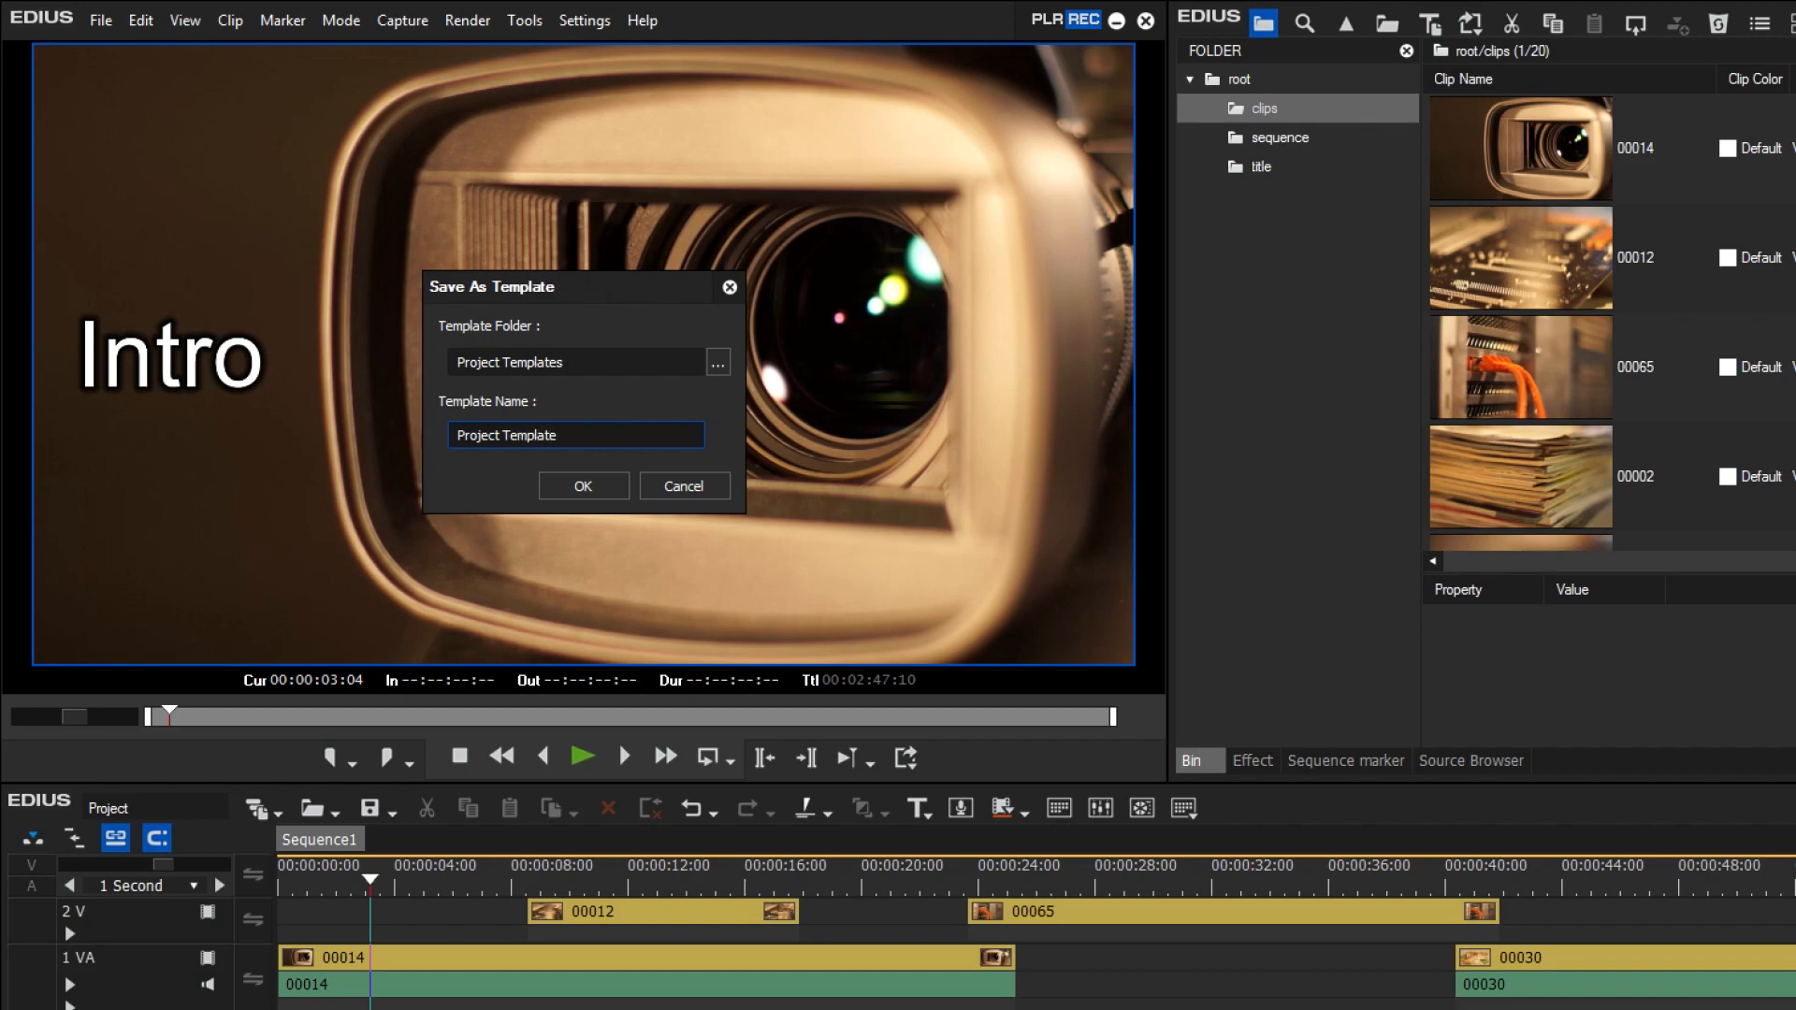
pyautogui.click(584, 487)
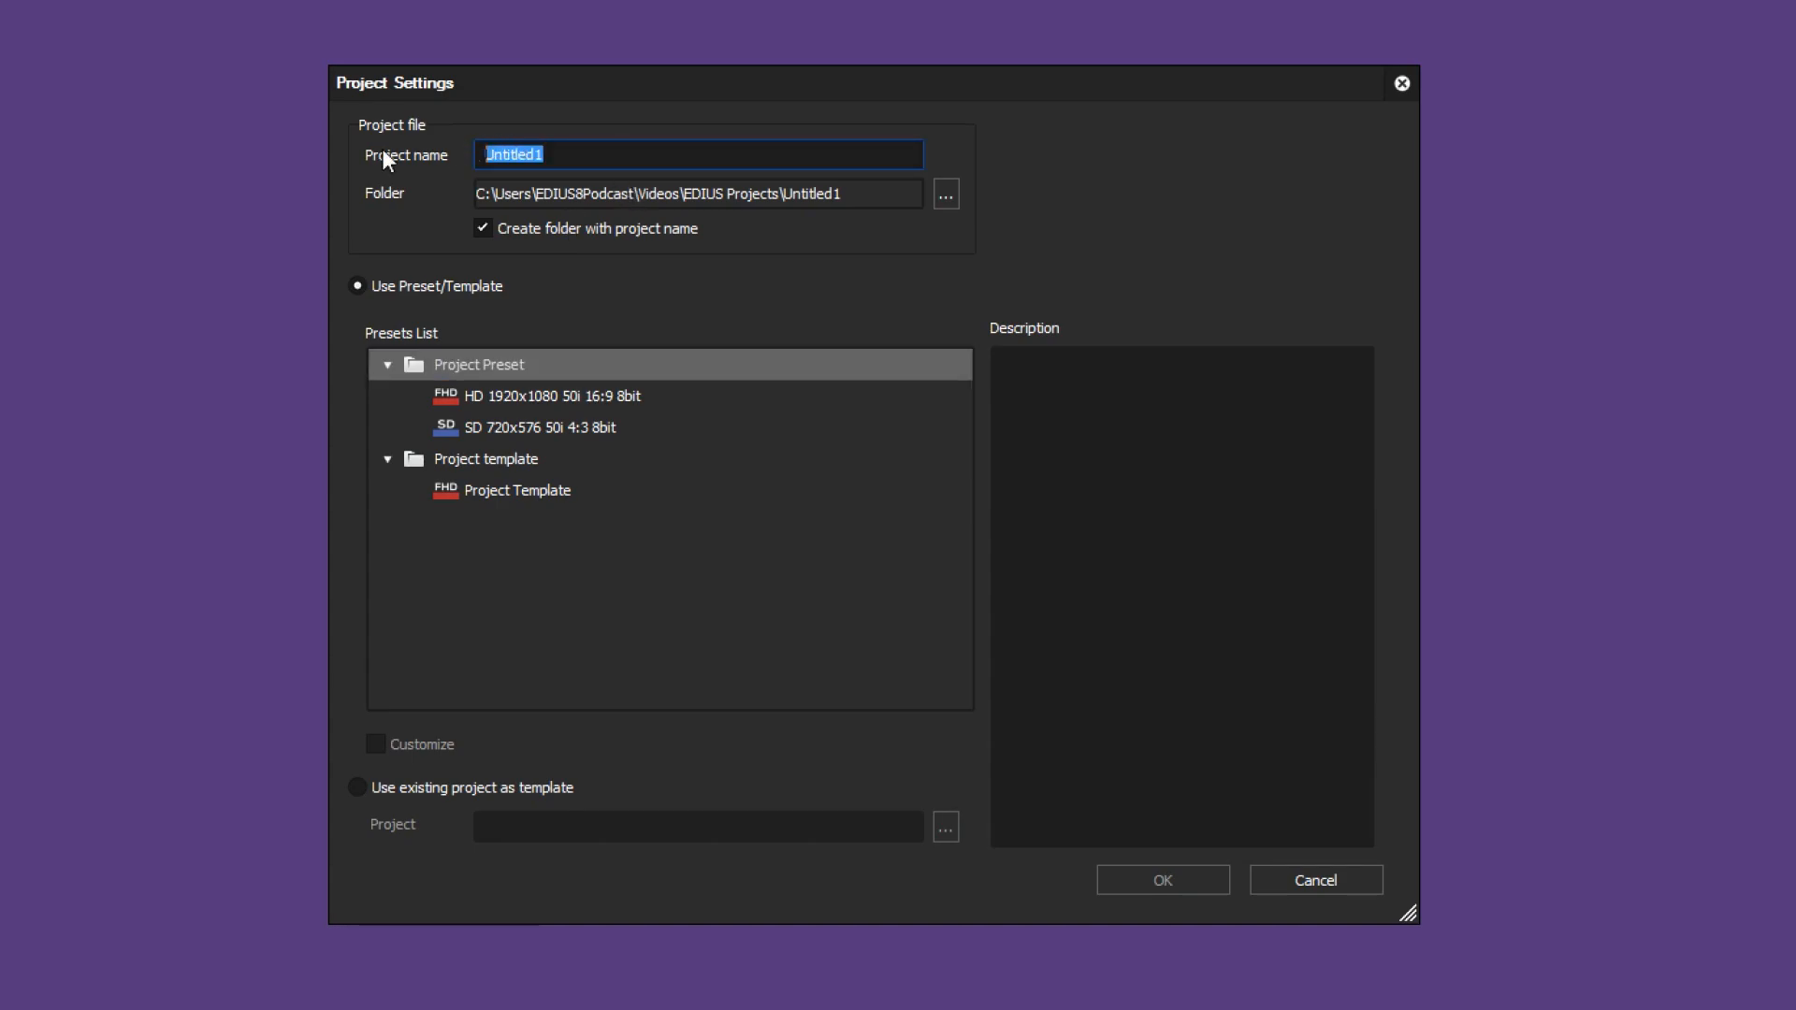
# Create a new project named 'MyProject' based on the 'Project Template' template
pyautogui.write('MyProject')
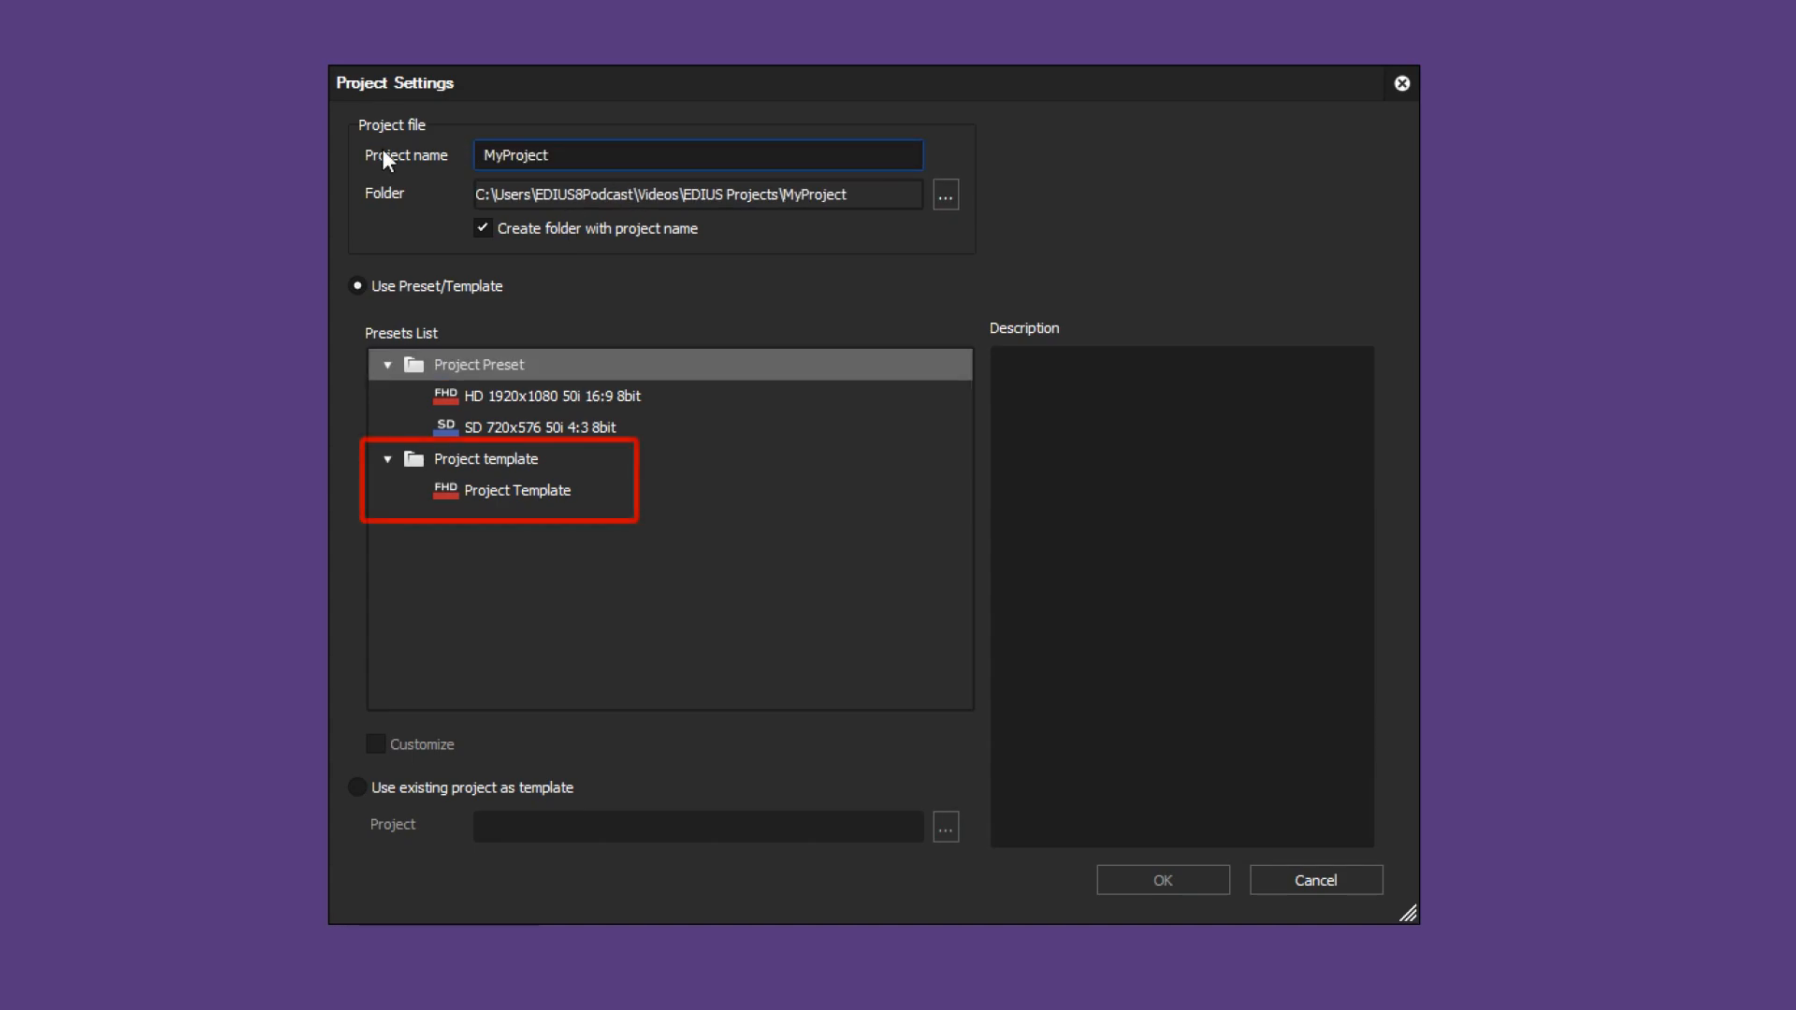
pyautogui.click(516, 490)
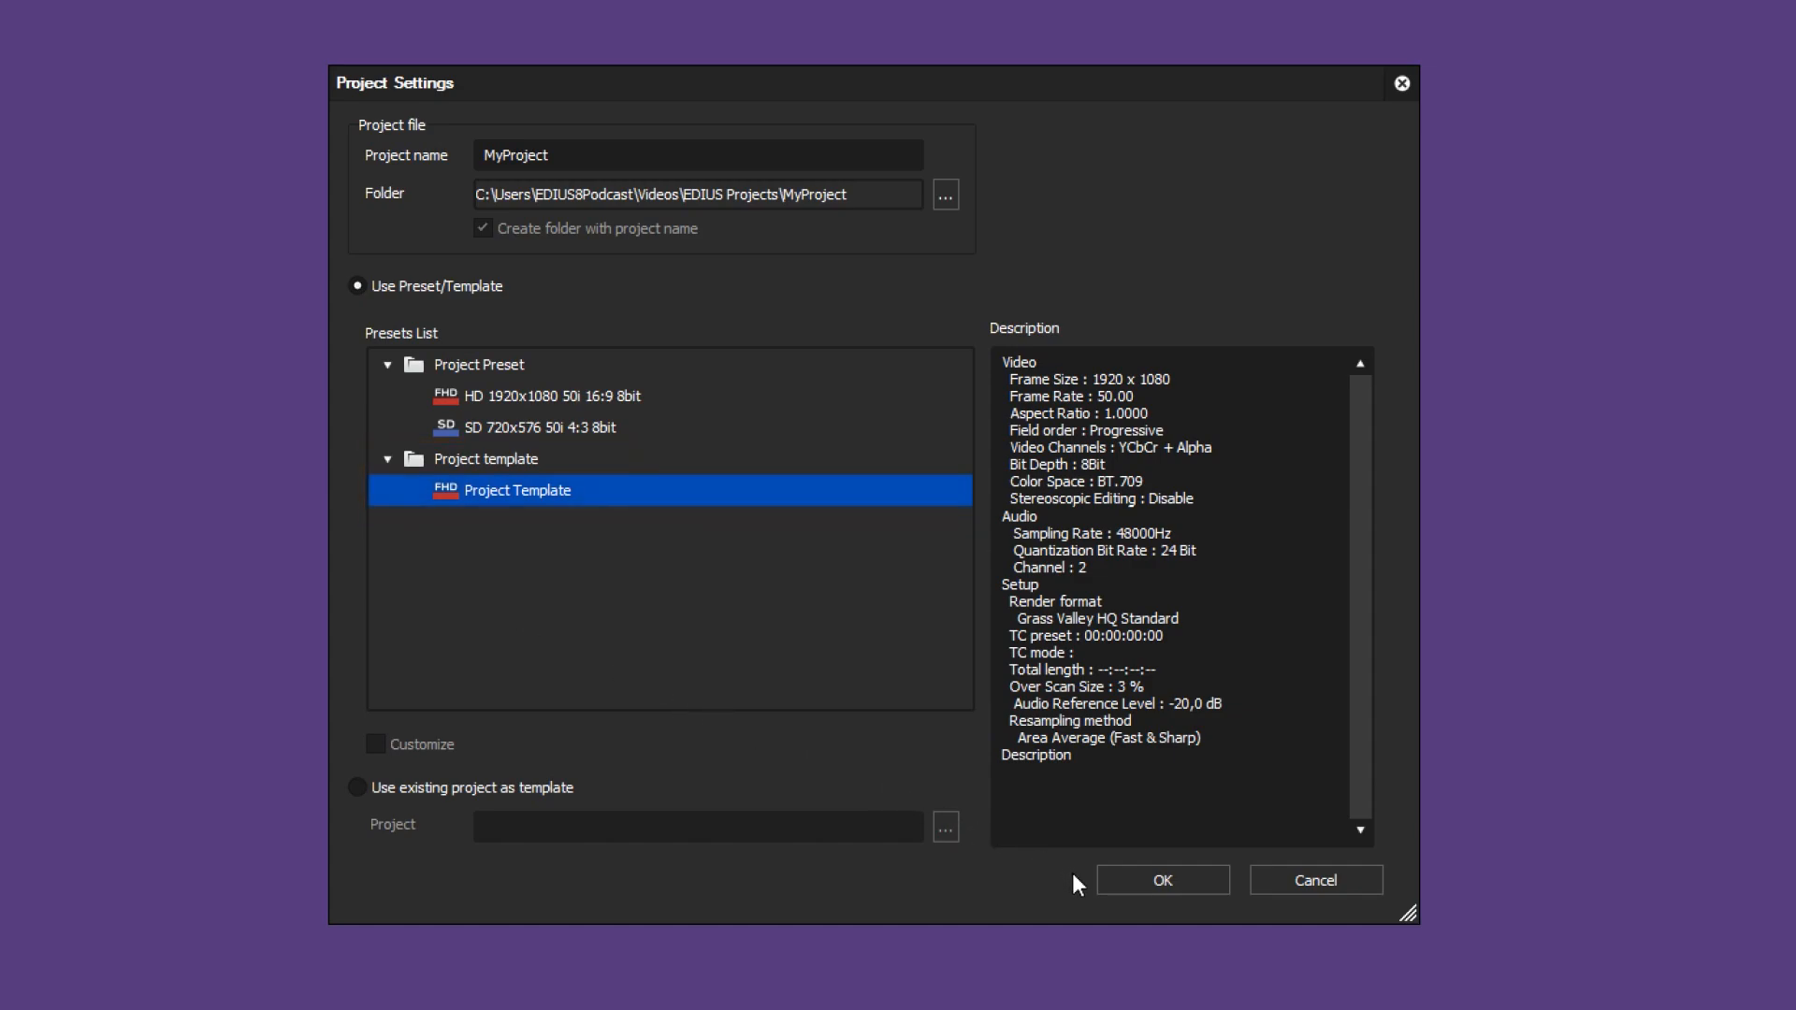
pyautogui.click(1163, 880)
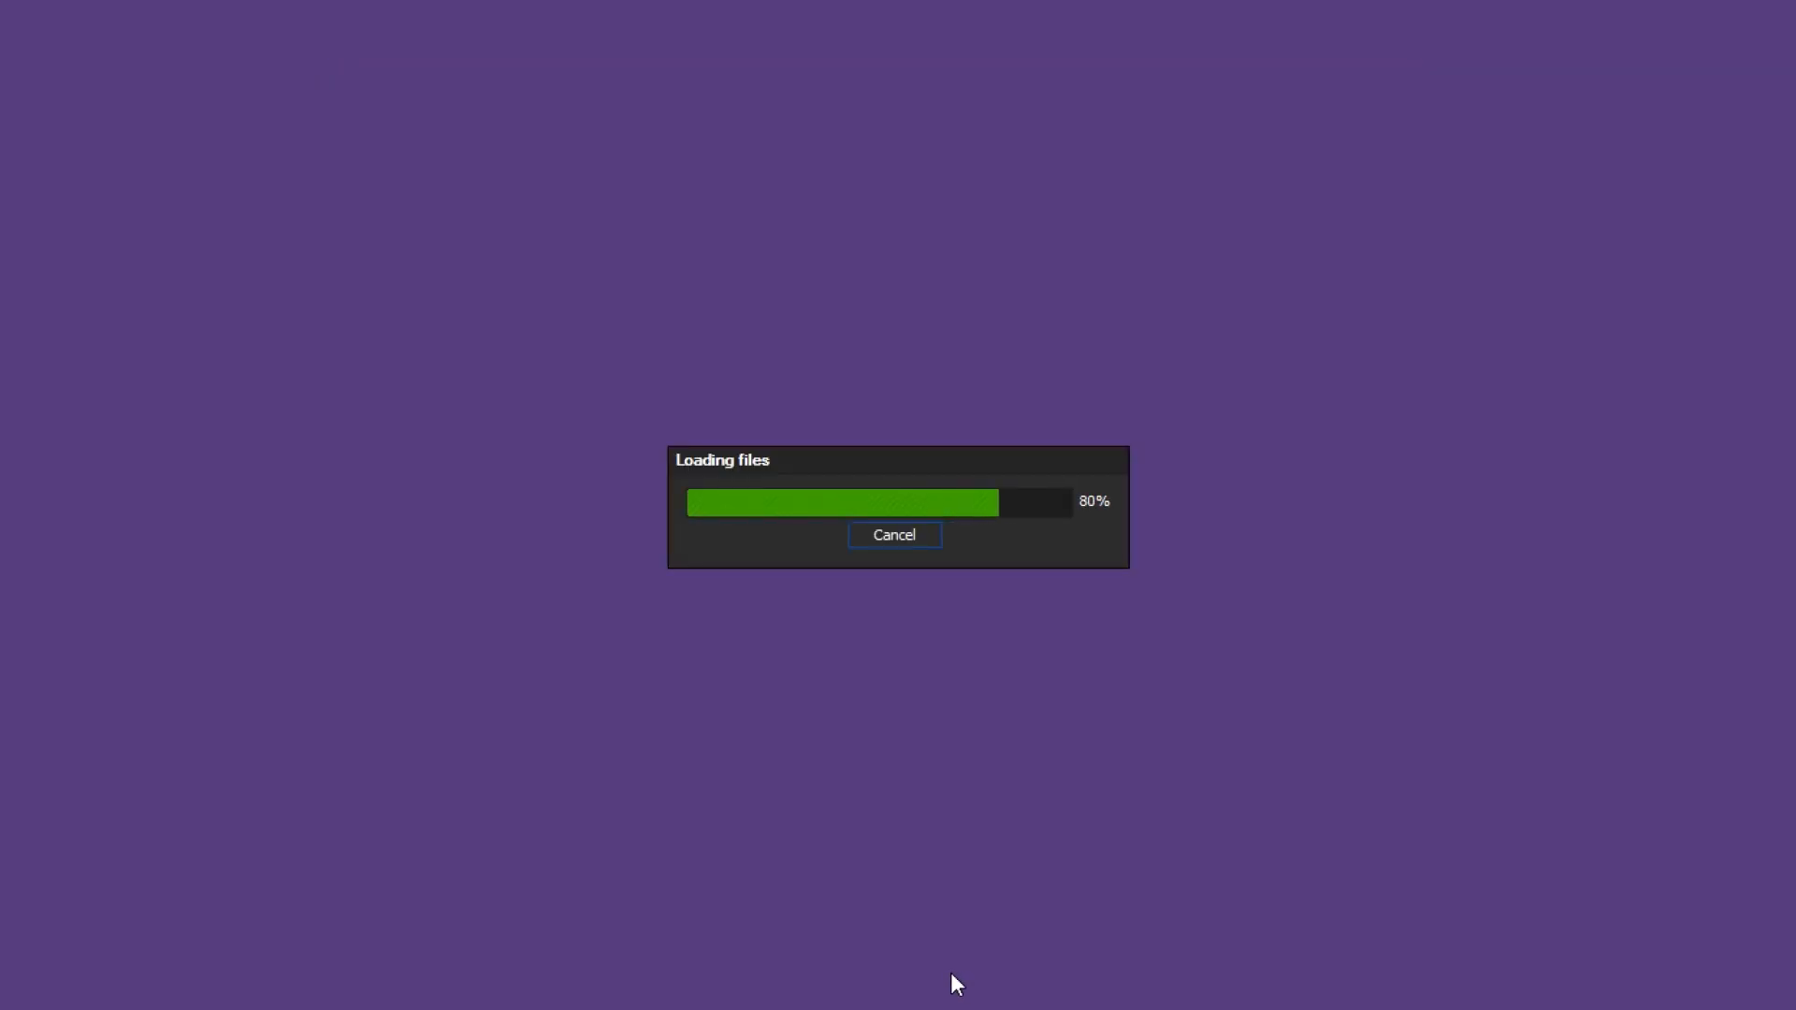